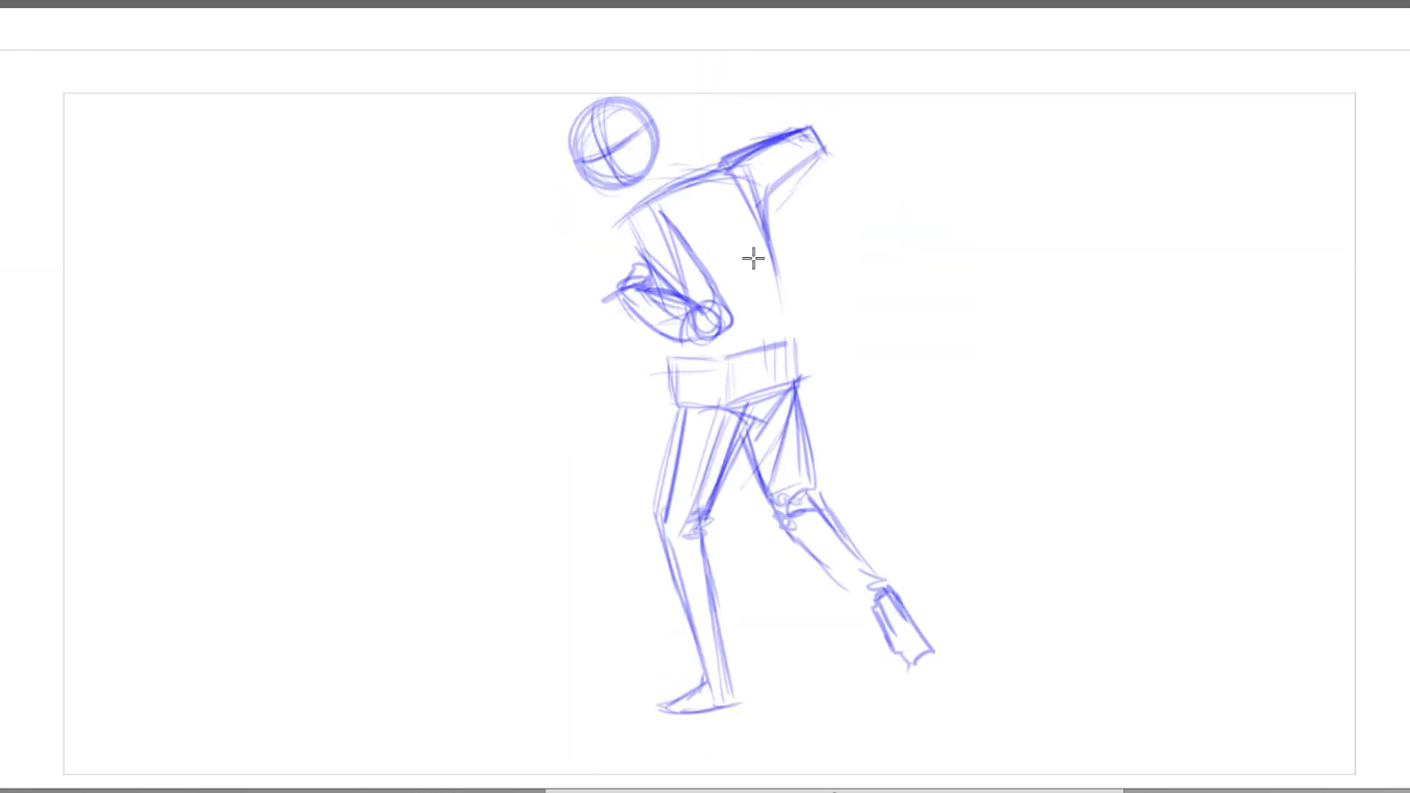
- Undo the last stroke while sketching the hunched figure with arm raised across the face
key(ctrl+z)
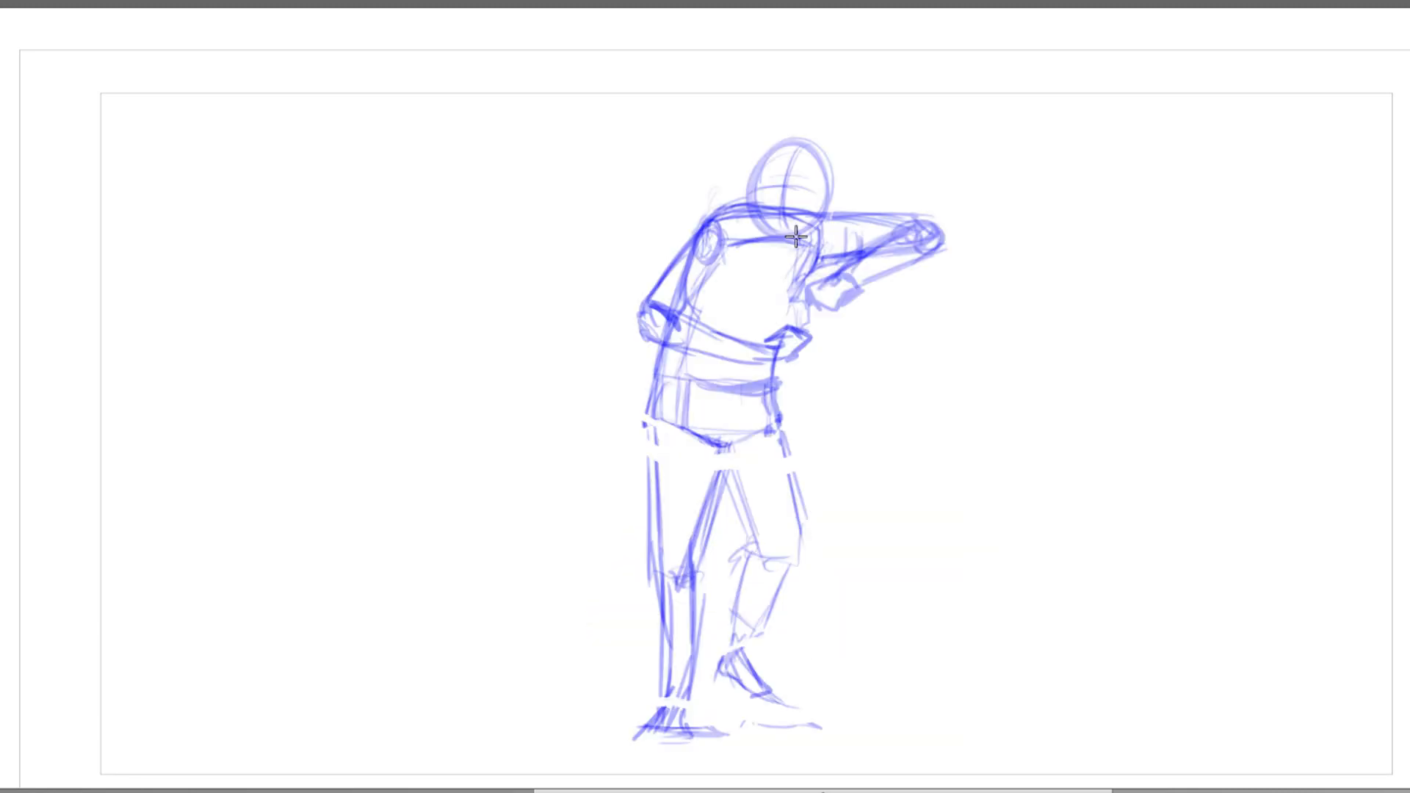
mouse_move(1129, 313)
text(SMOK)
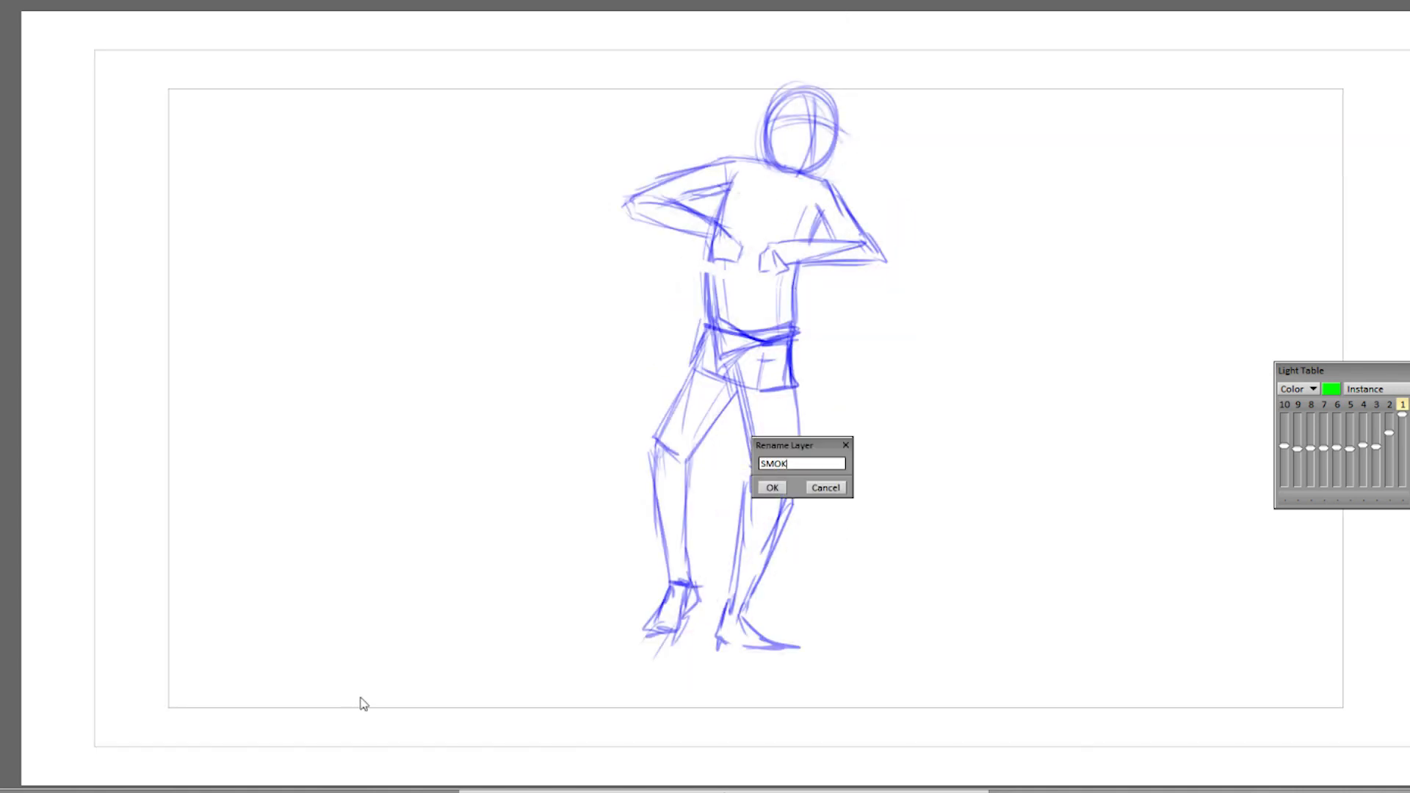
- Confirm the new smock layer's name in the Rename Layer dialog
click(771, 486)
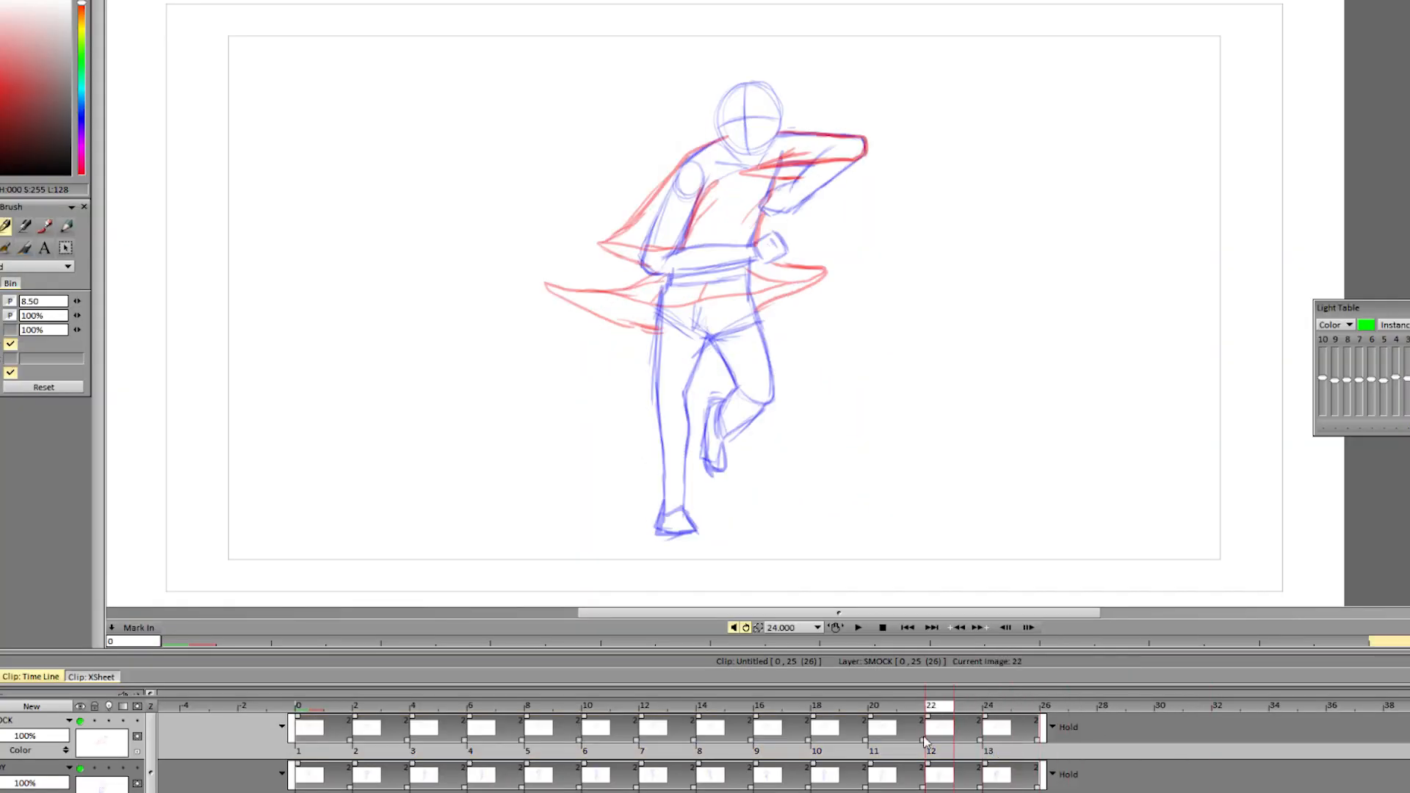
- Move the current image to 29 on the timeline, past the 26-image clip's end
click(1105, 706)
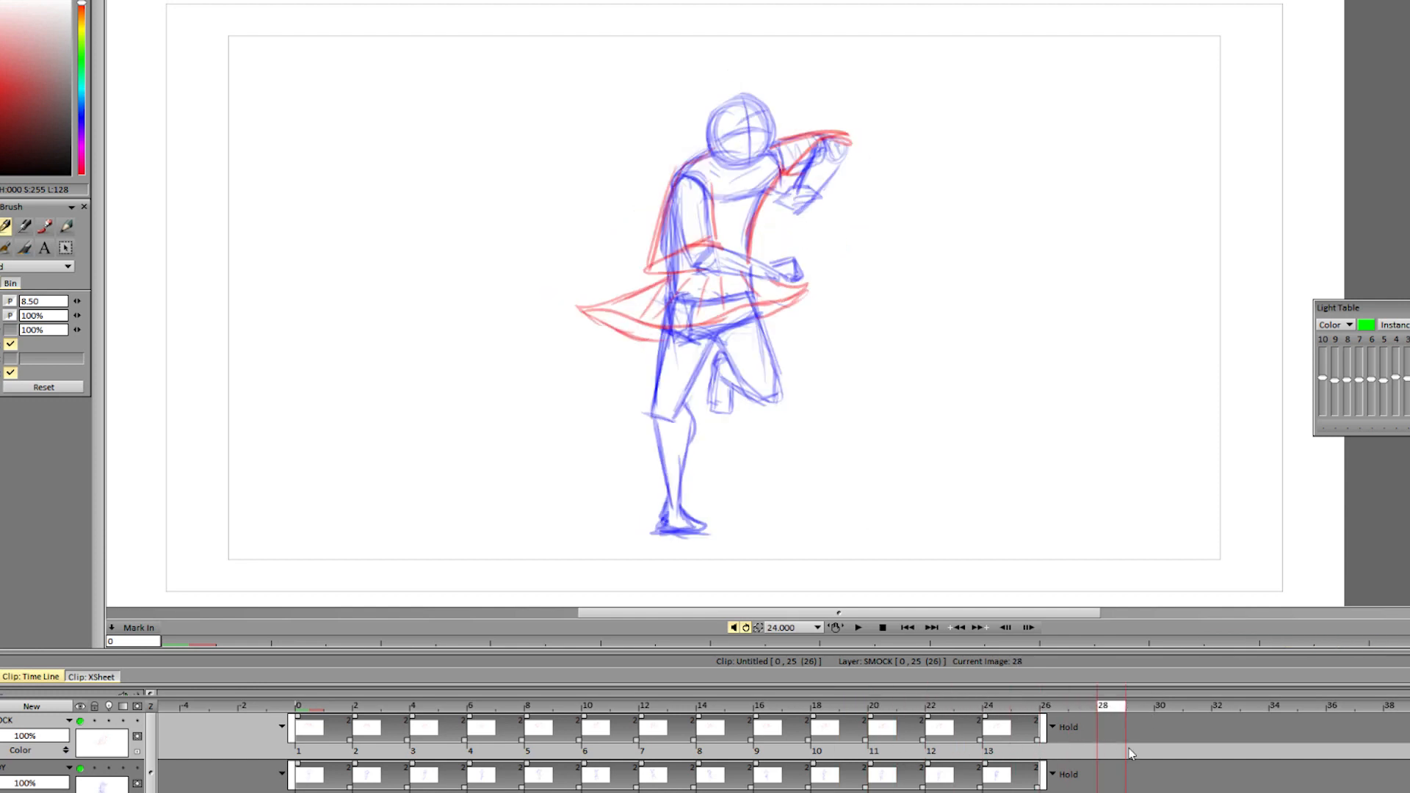
click(936, 728)
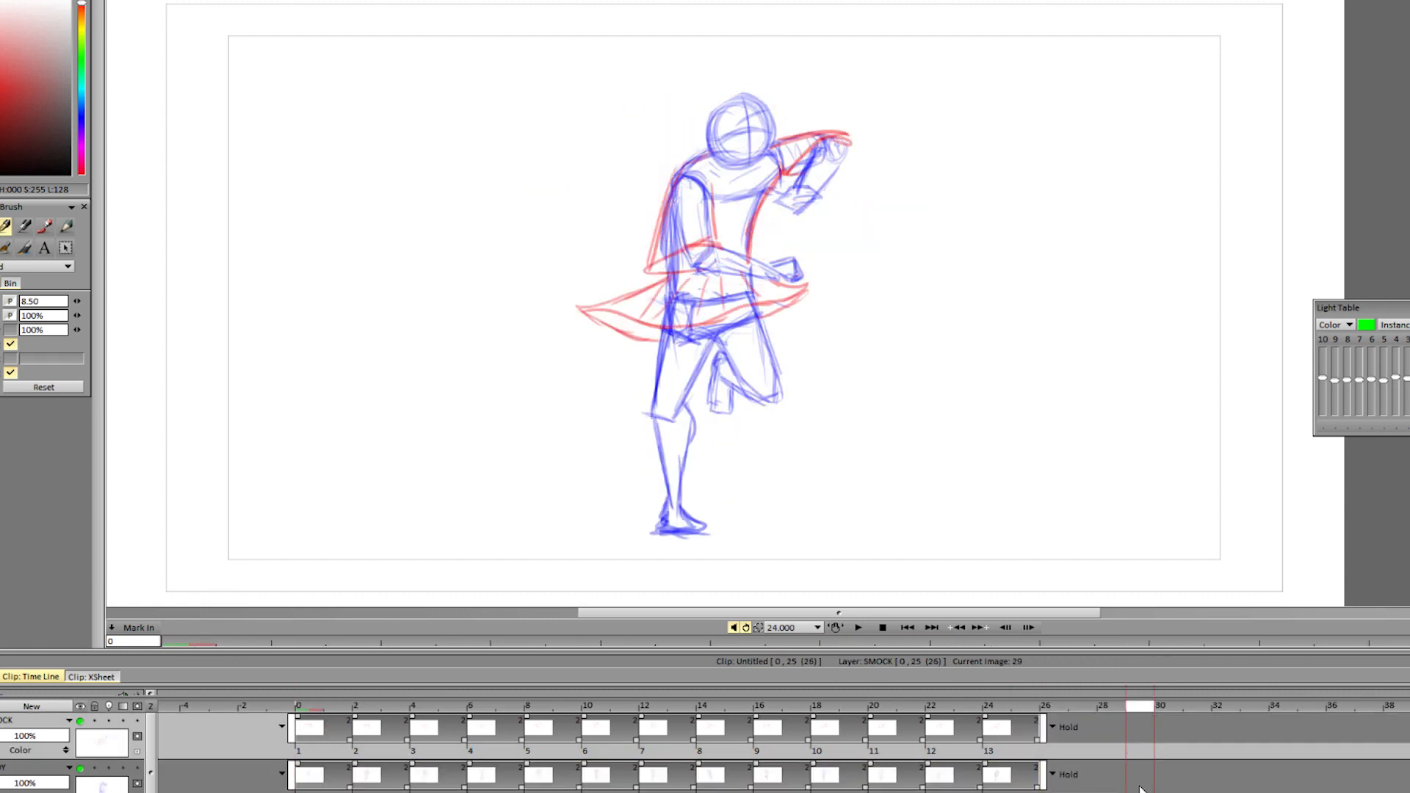
right_click(1152, 729)
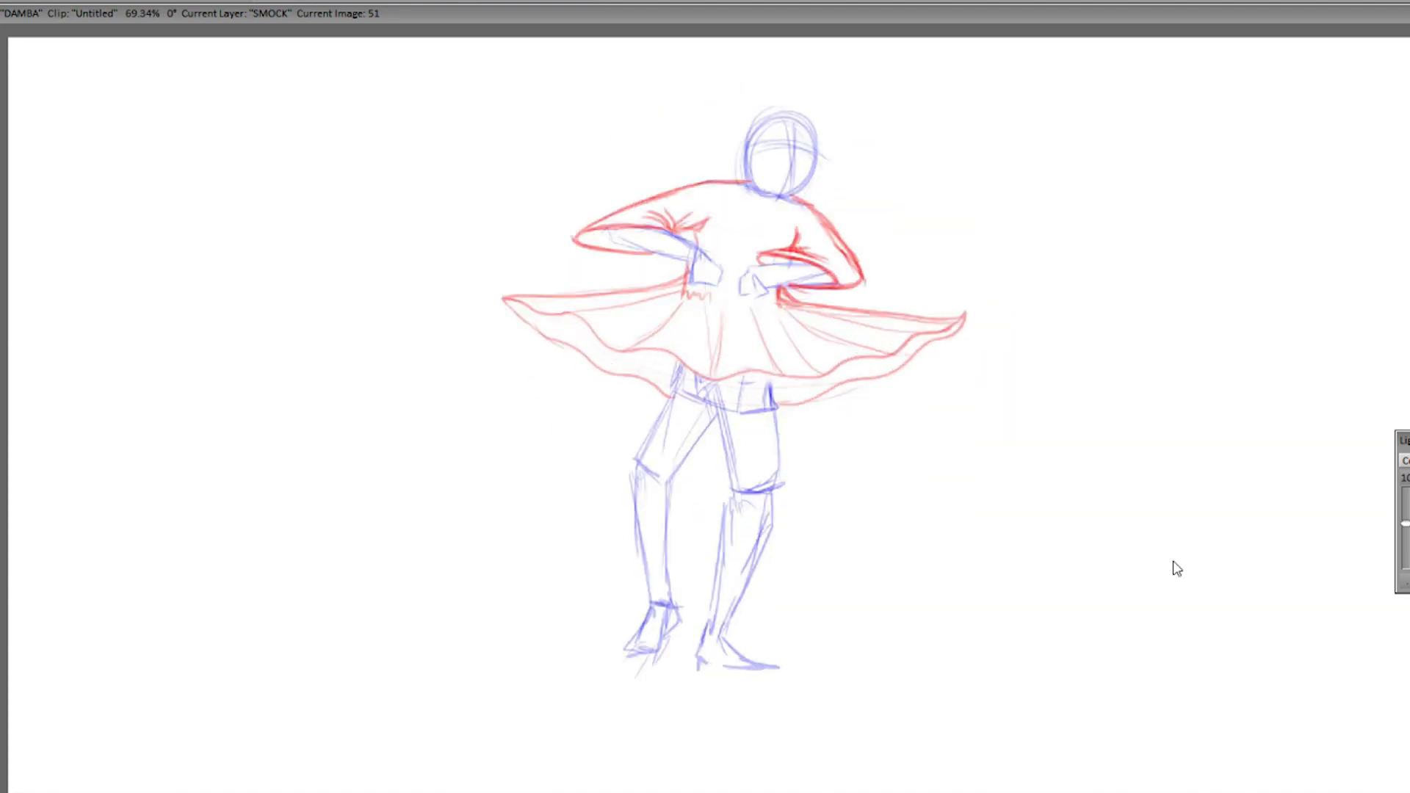
- Scroll the full-screen view while the red-smocked dancer plays back
scroll(down, 3)
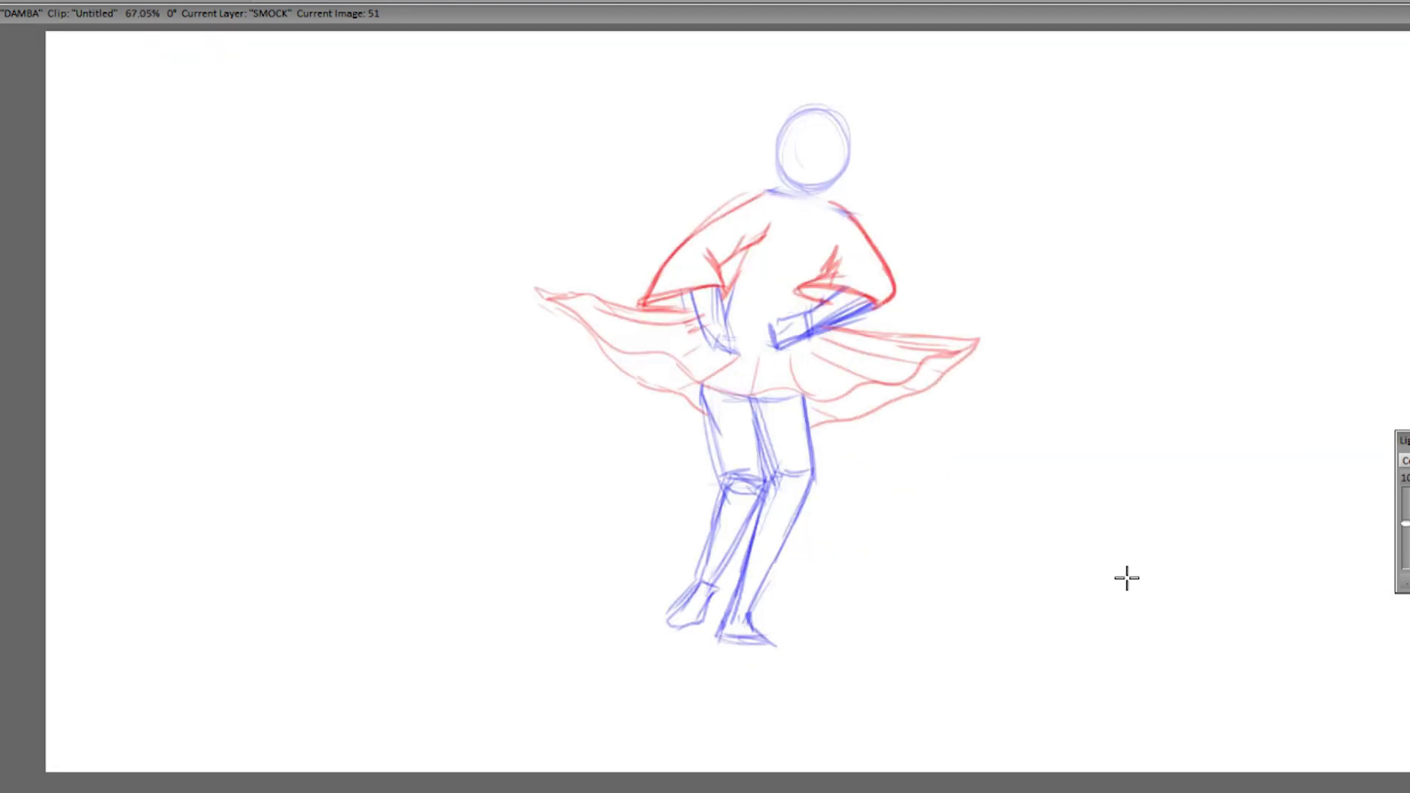